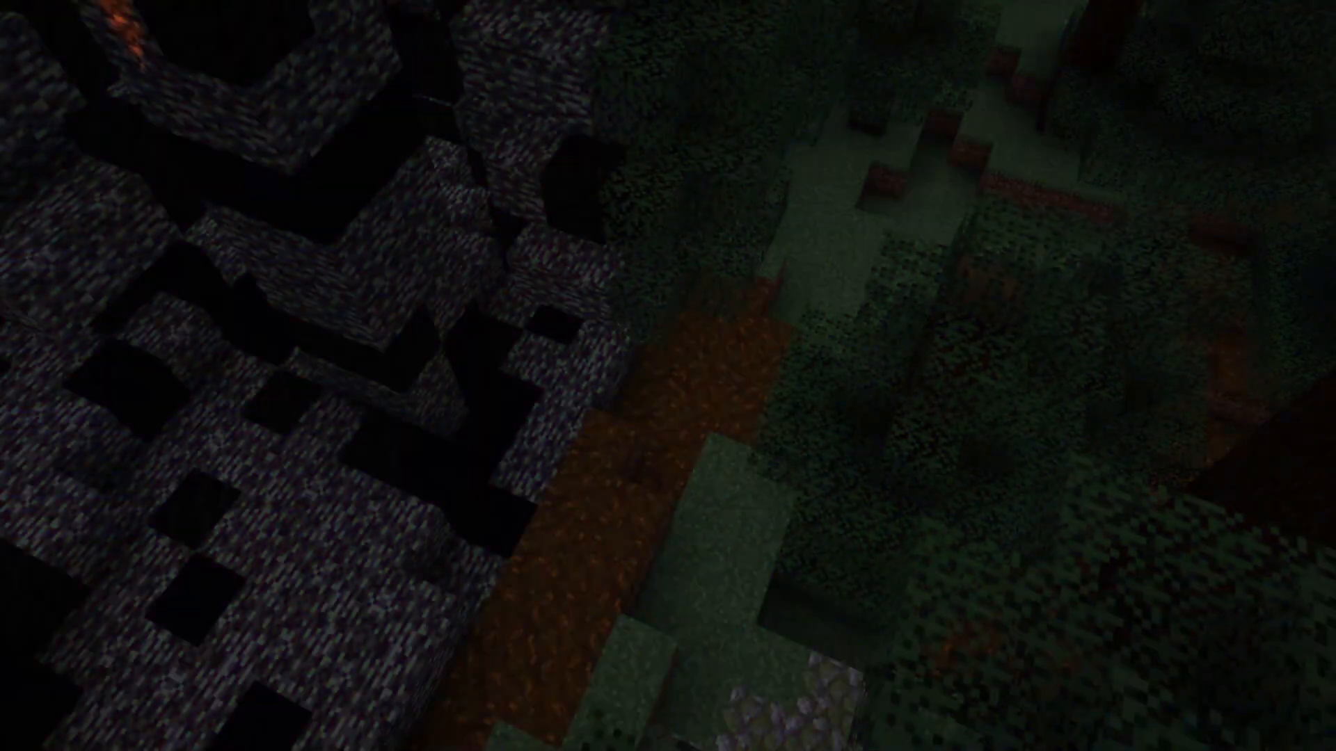
{"action": "mouse_move", "coordinate": [667, 376]}
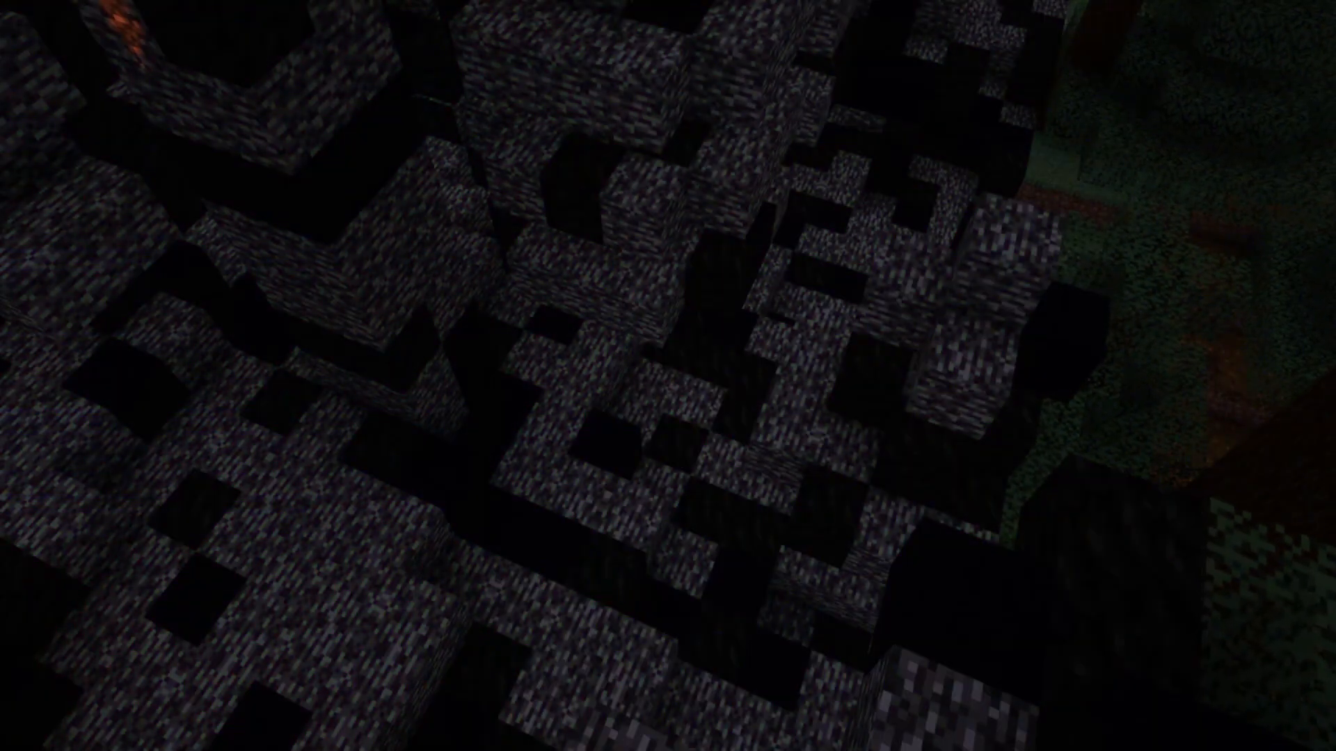